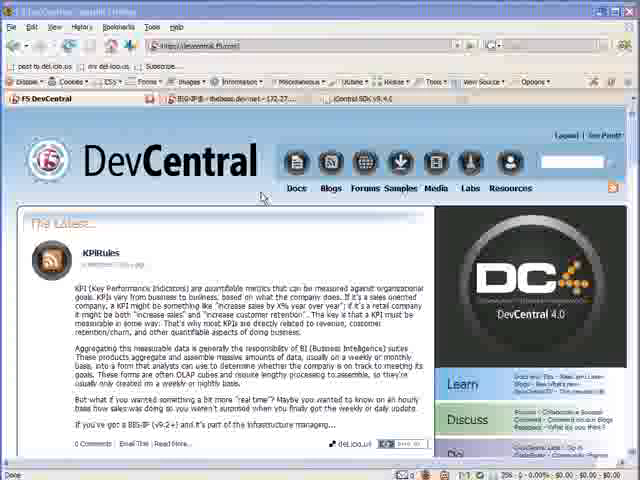
# Step: Go to the iControl documentation section from DevCentral's Docs menu
pyautogui.click(296, 162)
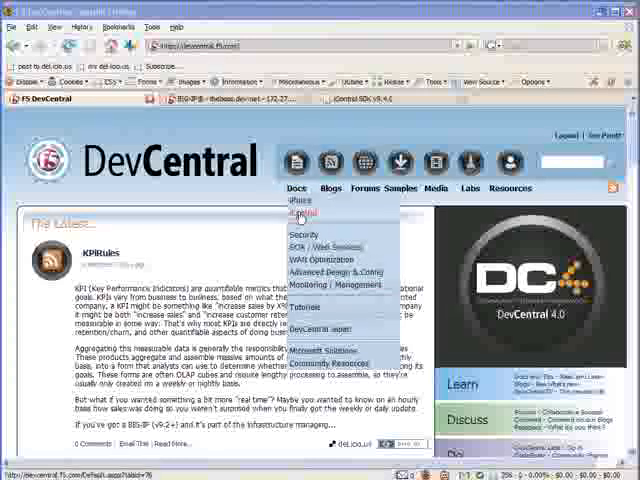
pyautogui.click(299, 211)
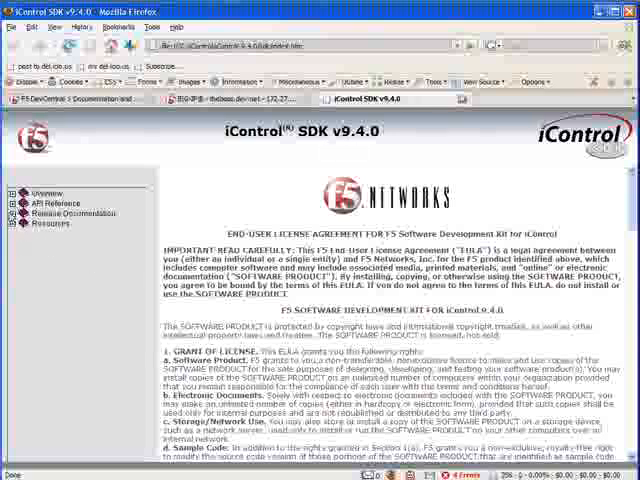
# Step: Browse the SDK Overview pages — Introduction, Sample code, then the Interfaces list of LocalLB WSDL files
pyautogui.click(13, 197)
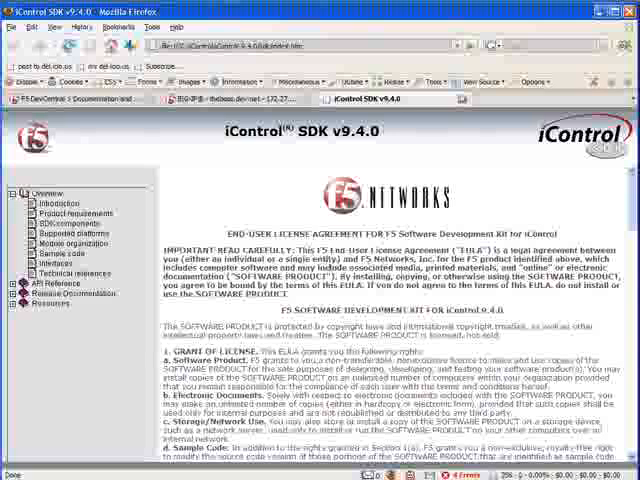
pyautogui.click(44, 203)
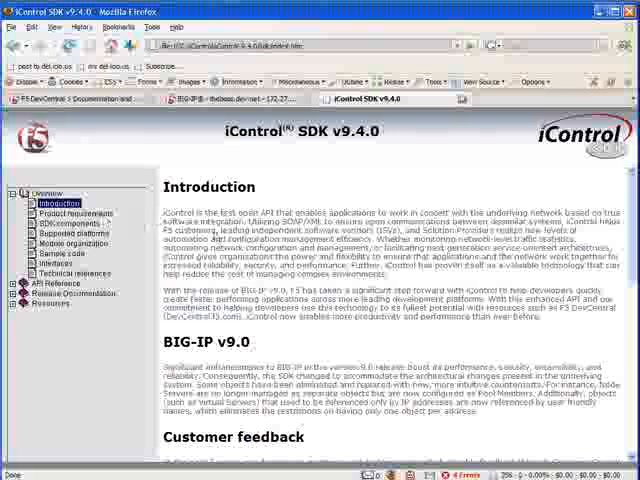
pyautogui.scroll(-3)
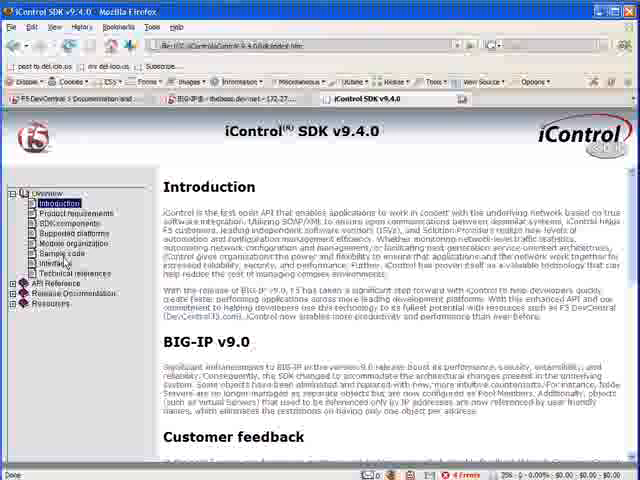
pyautogui.click(52, 253)
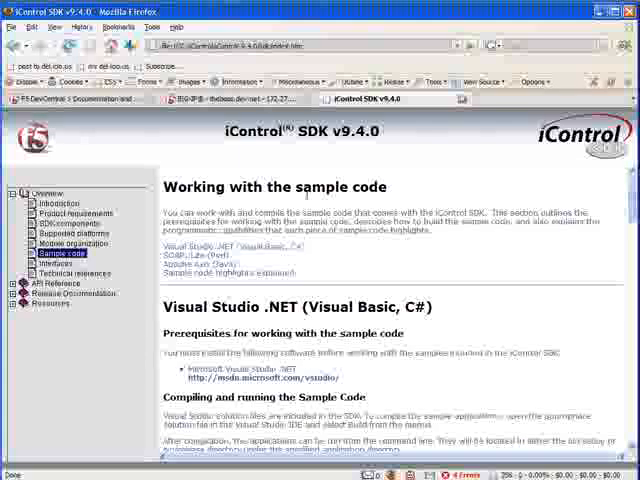
pyautogui.click(46, 263)
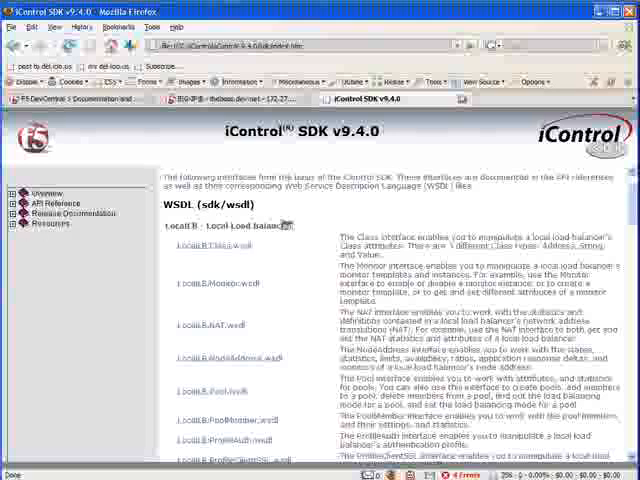
pyautogui.doubleClick(223, 225)
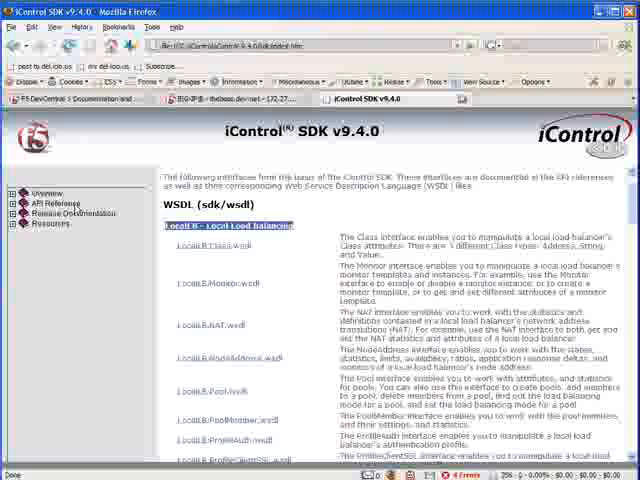
pyautogui.click(16, 202)
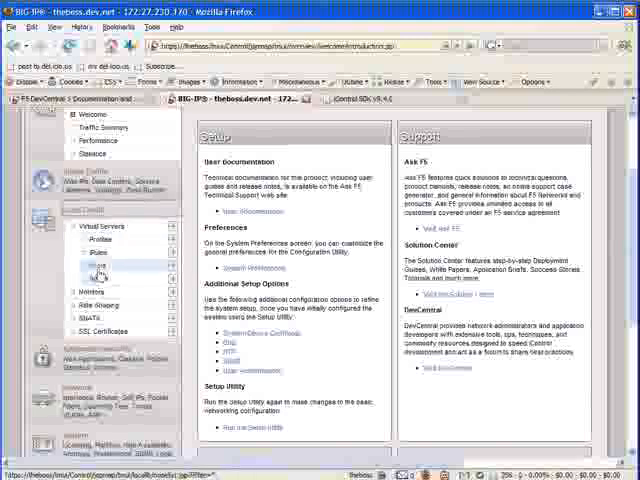
# Step: Show the Local Traffic Pools list in the BIG-IP Configuration Utility
pyautogui.click(98, 265)
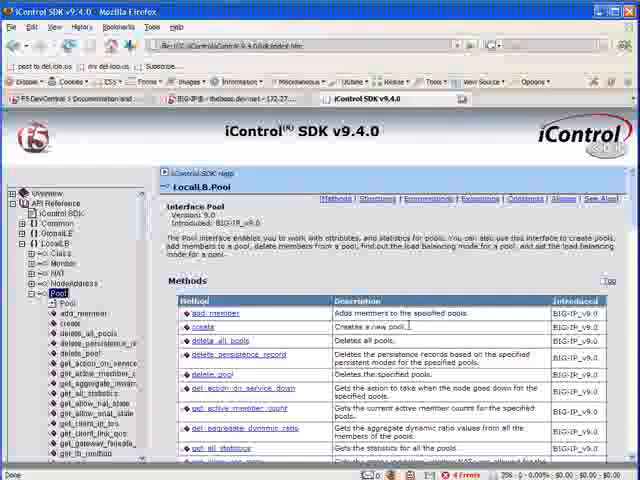
# Step: Review the LocalLB.Pool get_list method, which returns the pool names
pyautogui.scroll(-3)
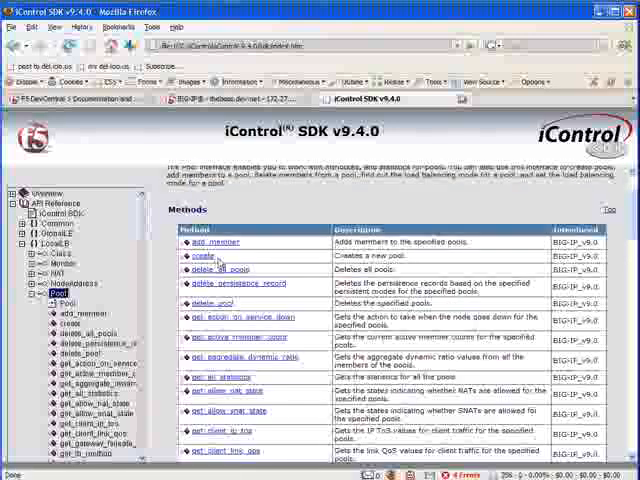
pyautogui.click(201, 258)
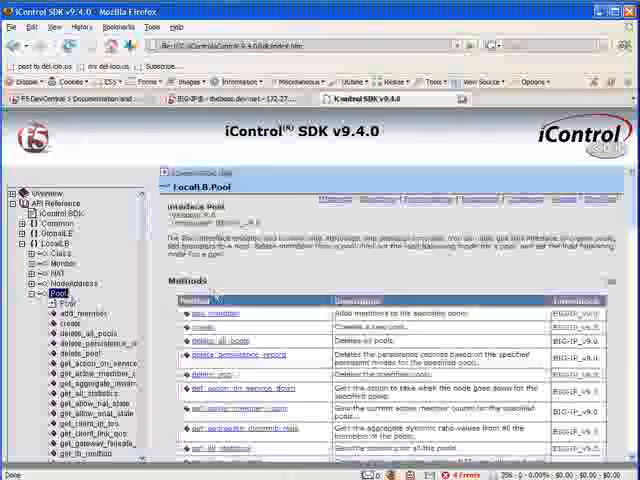
pyautogui.scroll(-3)
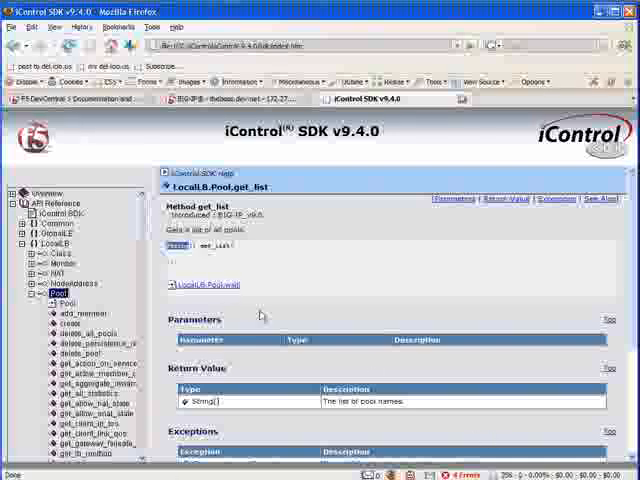
pyautogui.doubleClick(200, 246)
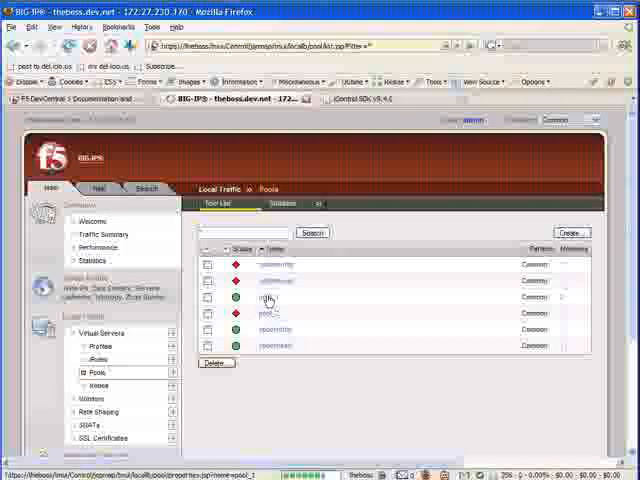
# Step: Request one pool's page from the BIG-IP pool list
pyautogui.click(267, 299)
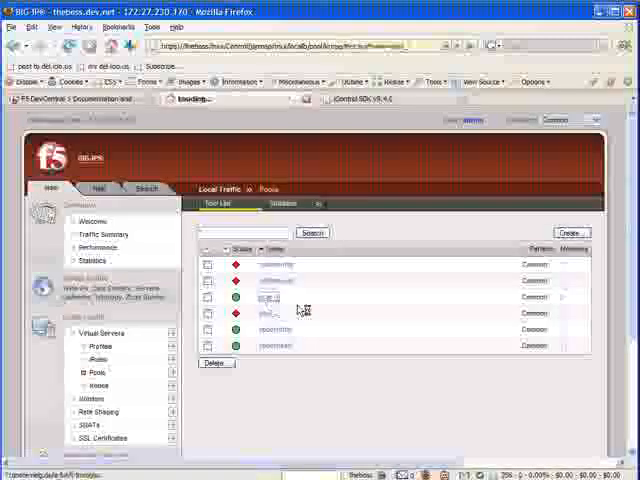
pyautogui.click(268, 296)
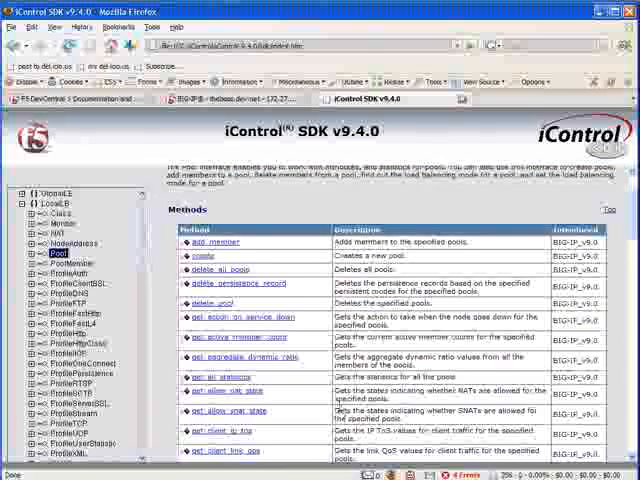
# Step: Scroll the navigation tree toward the LocalLB AvailabilityStatus enumeration
pyautogui.scroll(-3)
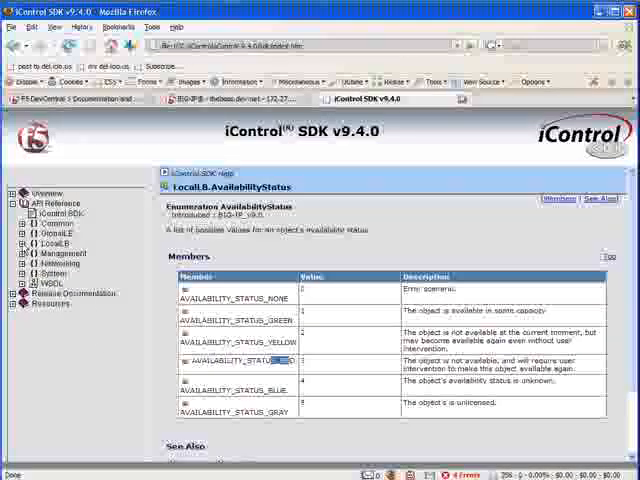
pyautogui.click(20, 242)
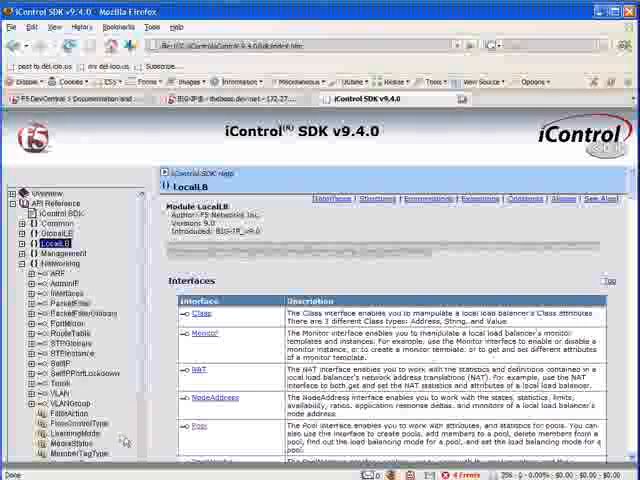
pyautogui.moveTo(267, 367)
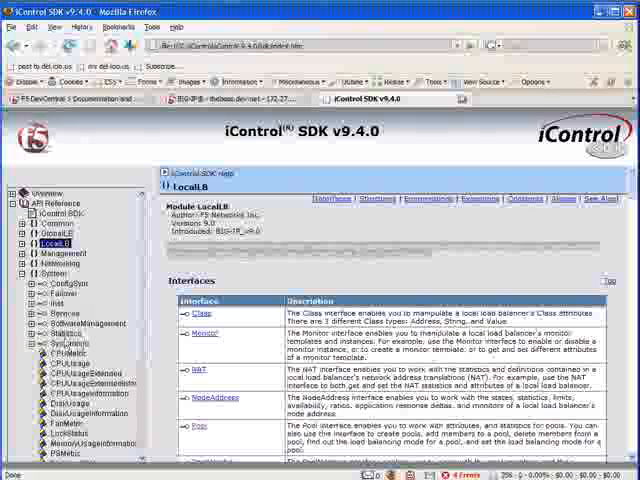
# Step: Expand the SystemInfo interface node to list its methods, acquire_lock through get_uptime
pyautogui.click(27, 343)
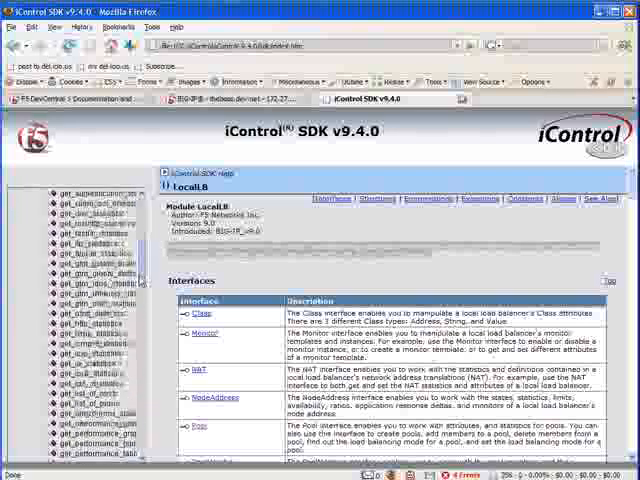
pyautogui.scroll(-3)
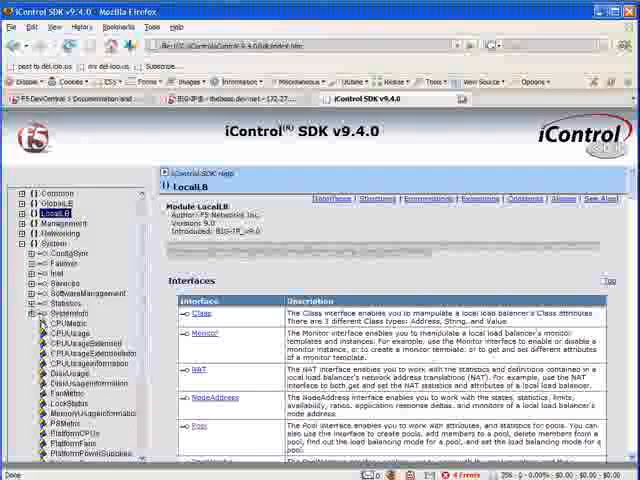
pyautogui.click(35, 323)
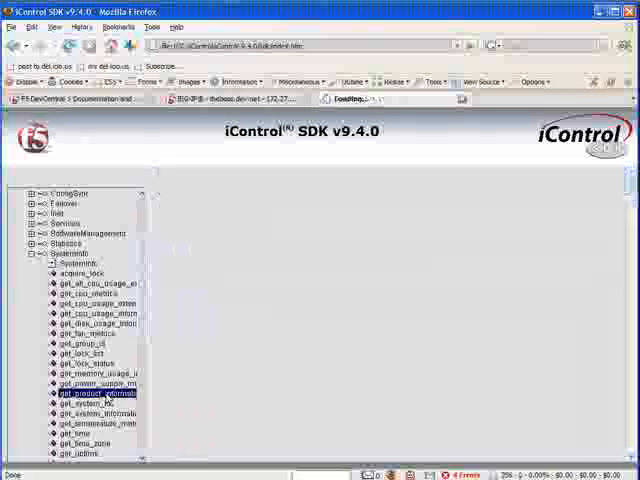
# Step: Show the System.SystemInfo.get_temperature_metrics method reference with its PlatformTemperatures return value
pyautogui.click(92, 393)
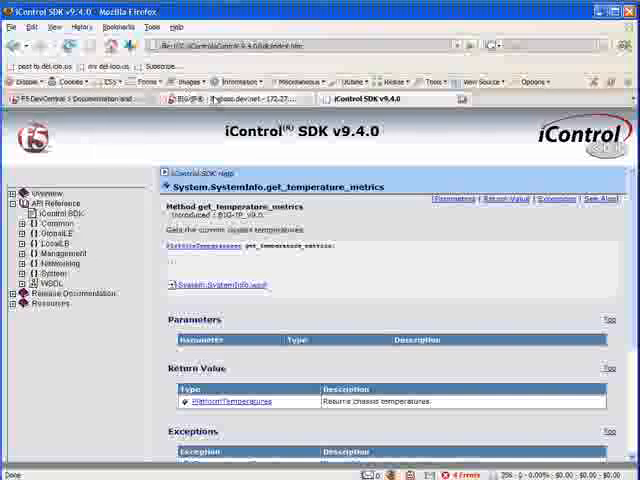
# Step: Bring up the LocalLB module page on the DevCentral online wiki in a new tab
pyautogui.click(75, 98)
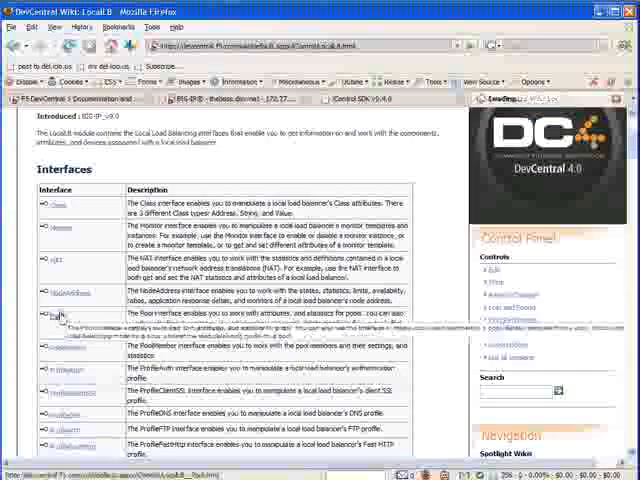
# Step: View the wiki's LocalLB Pool create method, then return to the DevCentral iControl overview page
pyautogui.click(55, 318)
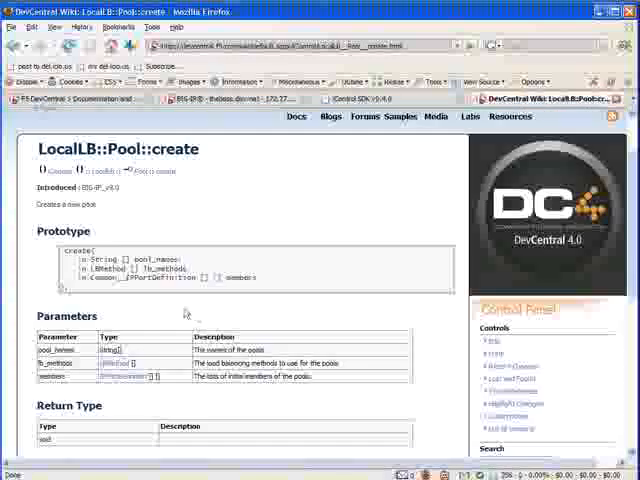
pyautogui.scroll(-3)
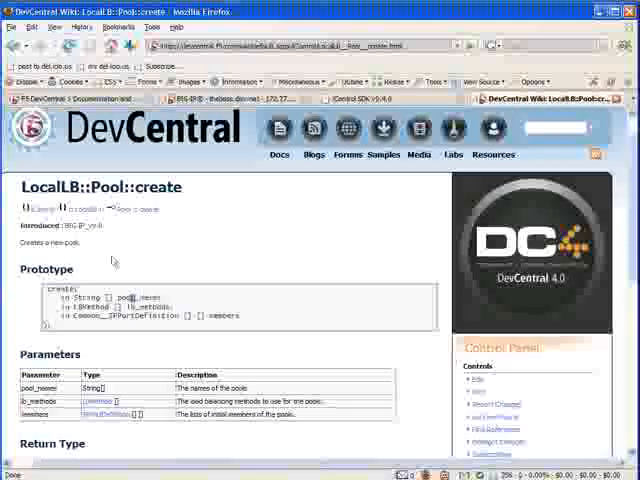
pyautogui.moveTo(170, 295)
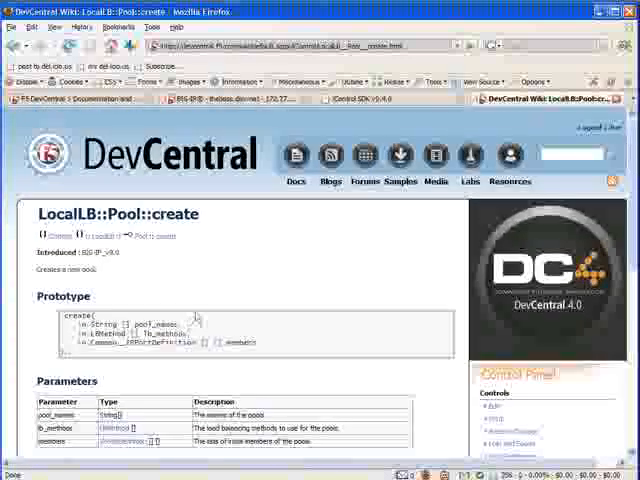
pyautogui.moveTo(363, 293)
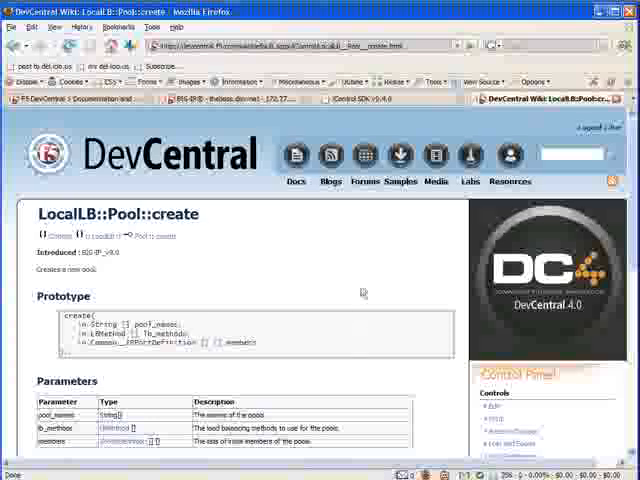
pyautogui.click(296, 157)
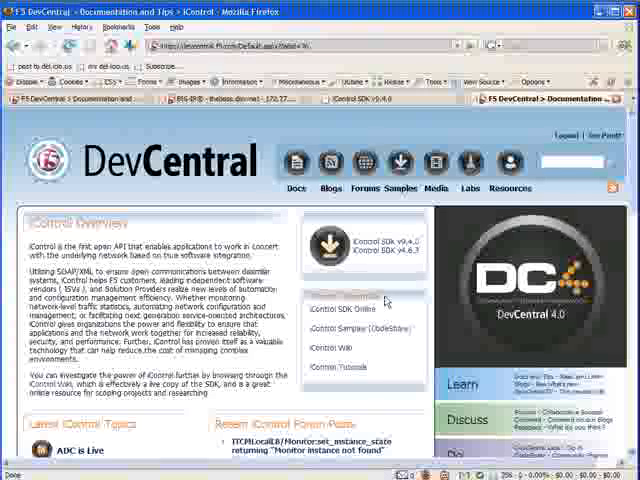
pyautogui.moveTo(388, 302)
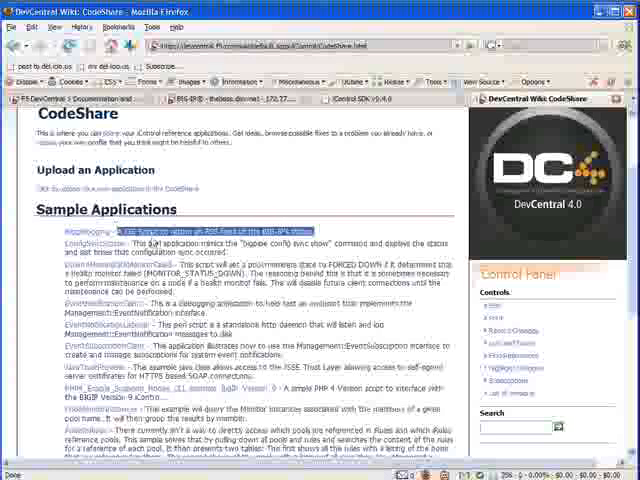
# Step: Follow the iControl Wiki link to its Home page with Get Started and Reference Topics
pyautogui.scroll(-3)
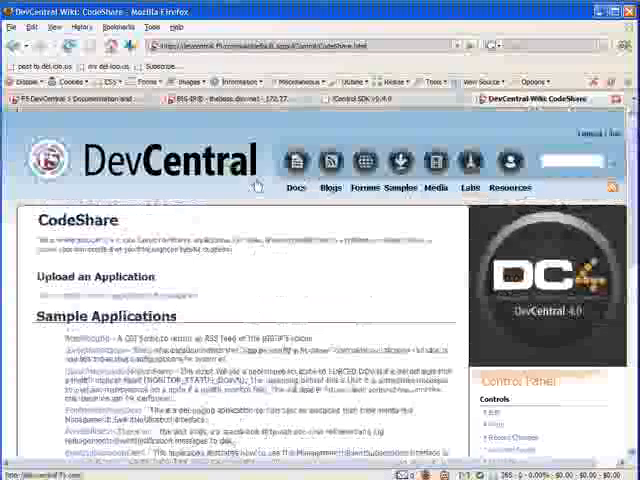
pyautogui.click(295, 188)
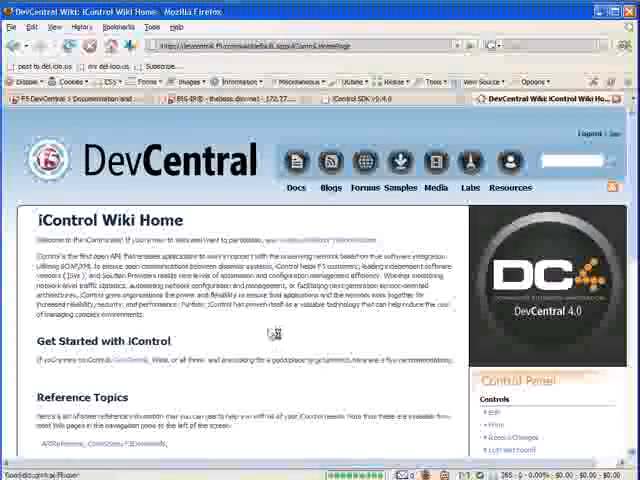
# Step: Clear the stray text selection so the Docs dropdown of documentation topics can show
pyautogui.scroll(-3)
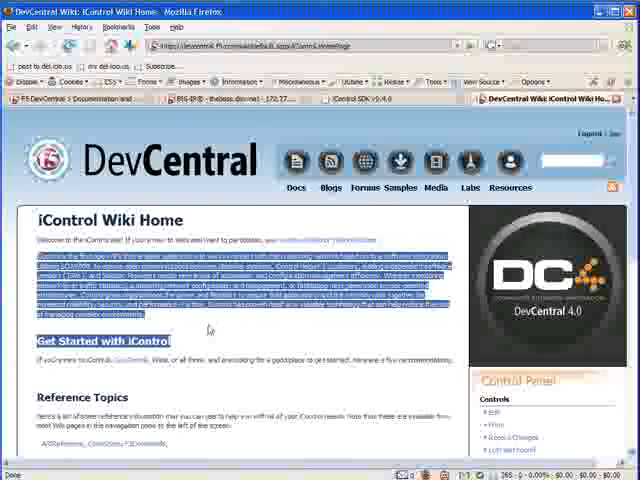
pyautogui.click(296, 187)
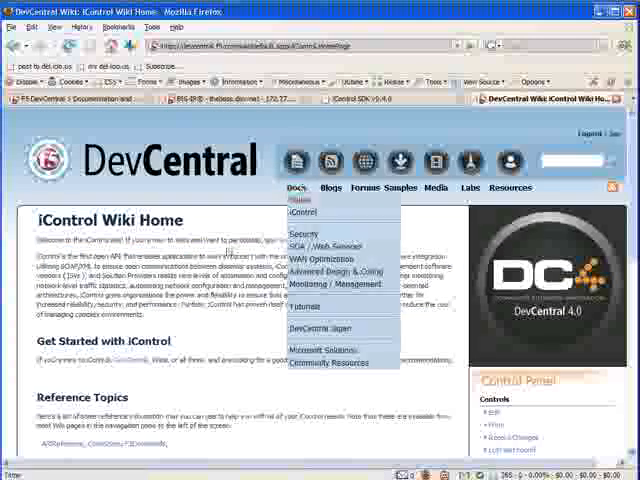